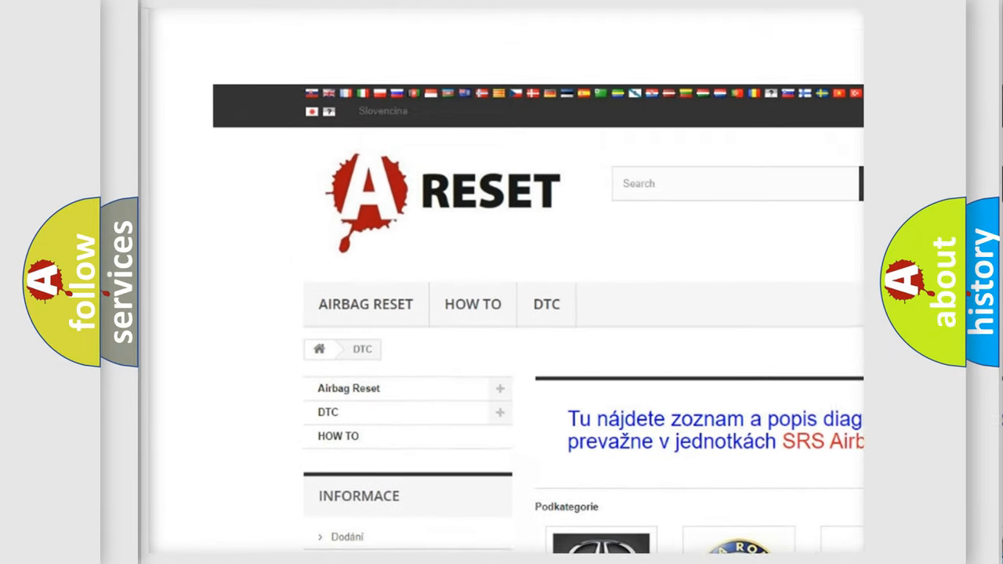
pyautogui.scroll(3)
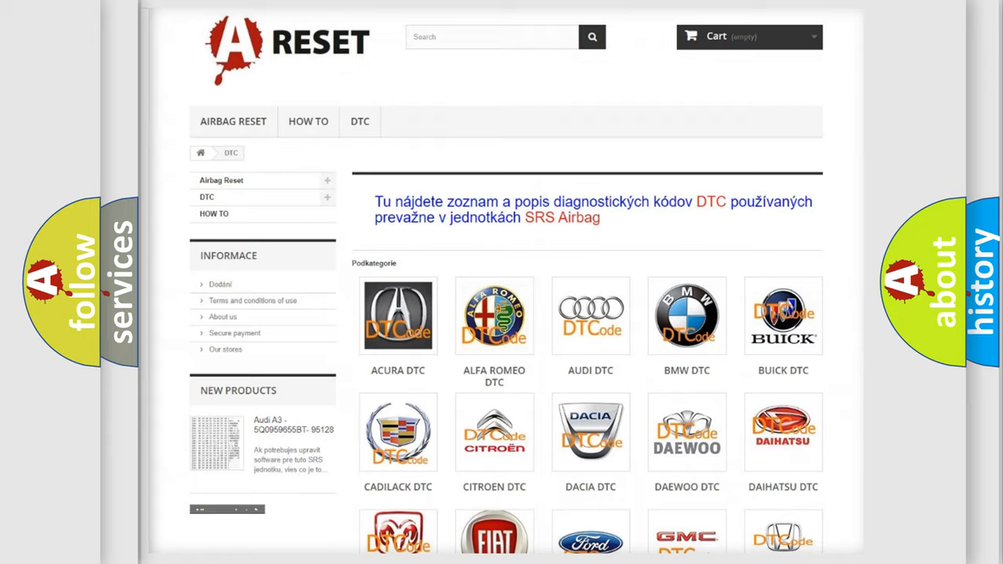
pyautogui.scroll(3)
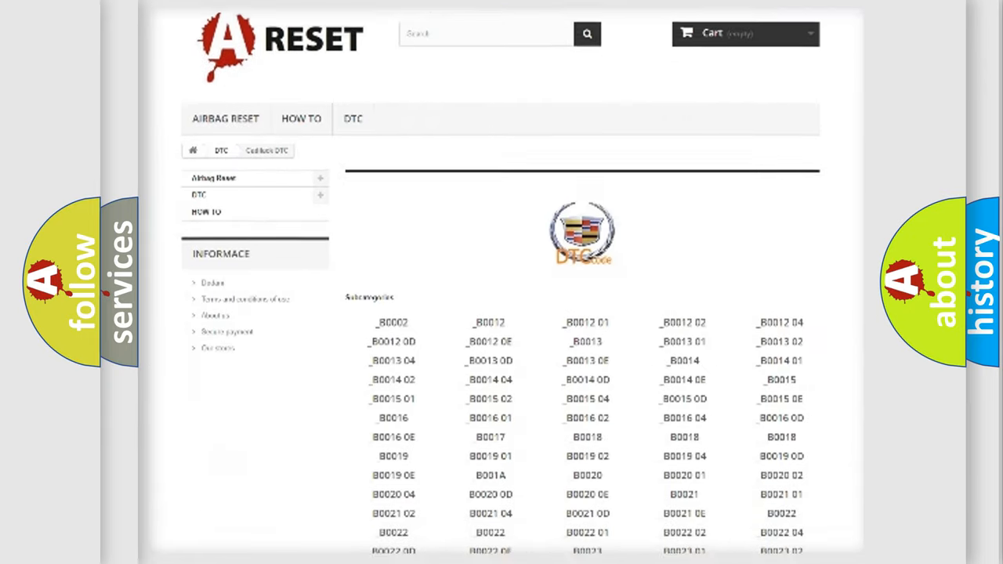
pyautogui.scroll(-3)
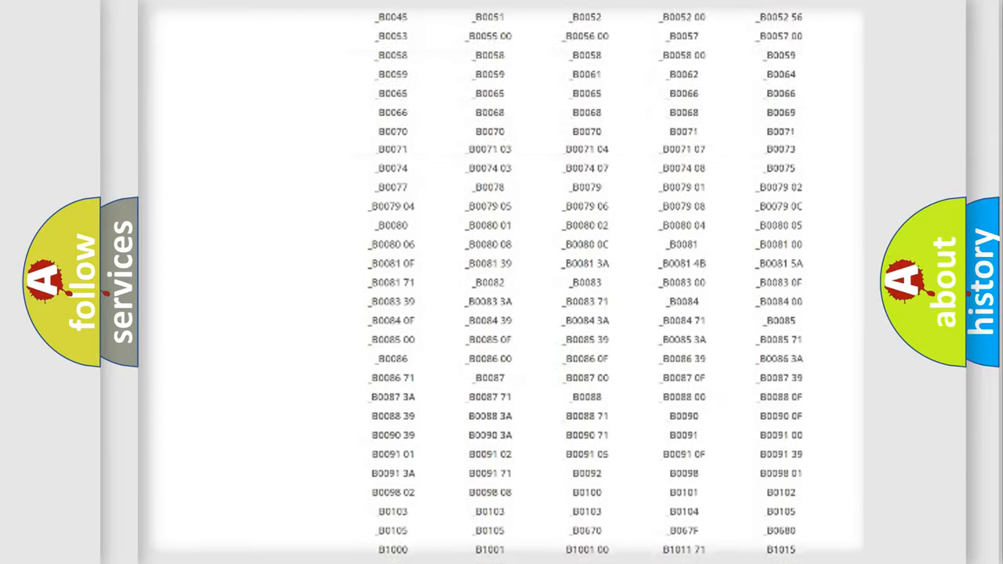
pyautogui.scroll(3)
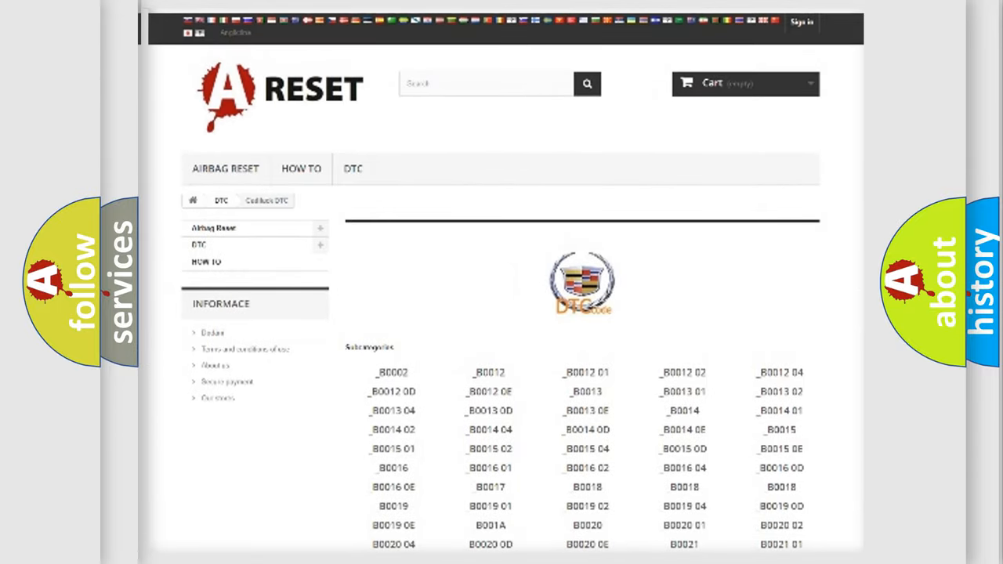